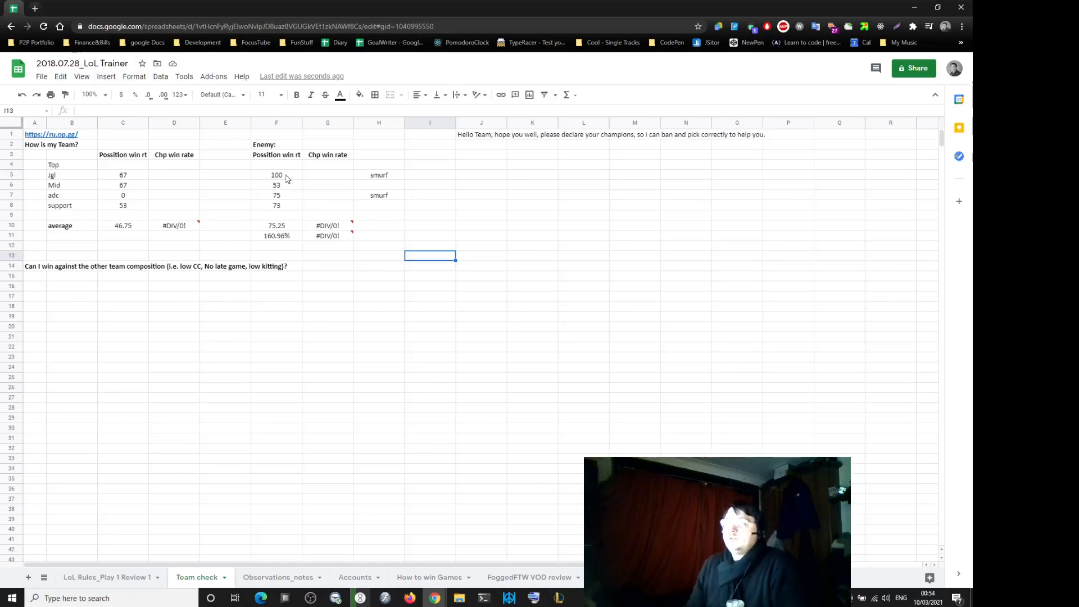
Inspect the 160.96% ratio formula, then open the other ADC's OP.GG profile in a new tab.
click(277, 236)
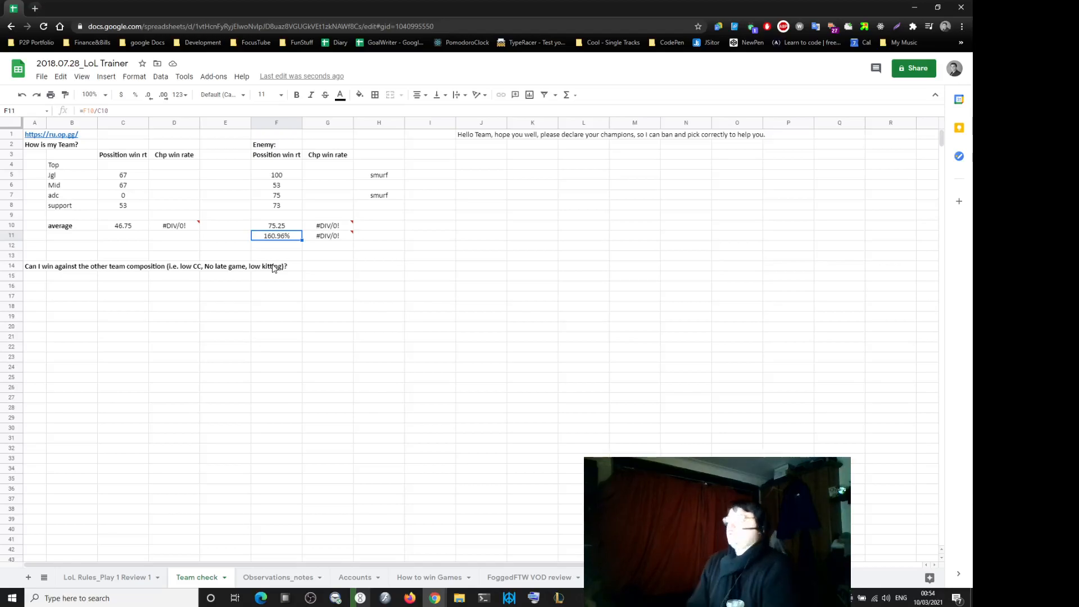
click(377, 286)
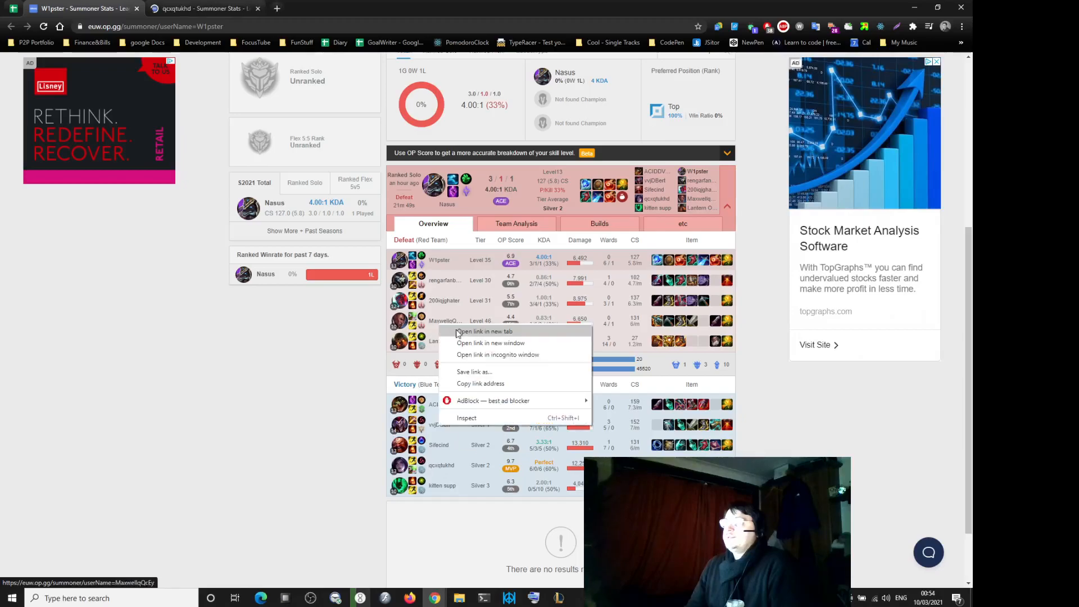
click(485, 331)
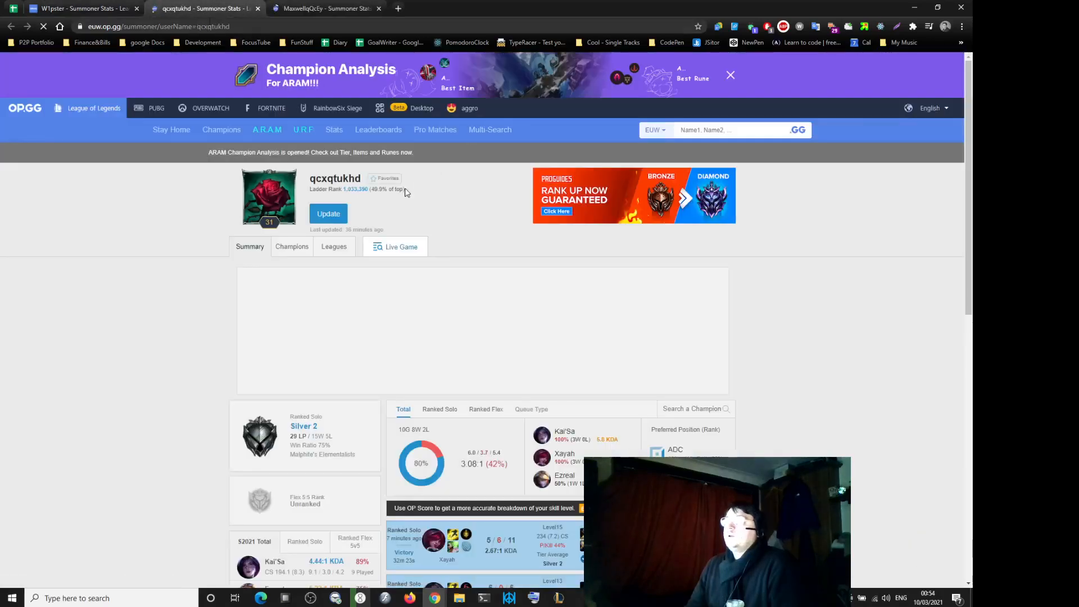
click(440, 328)
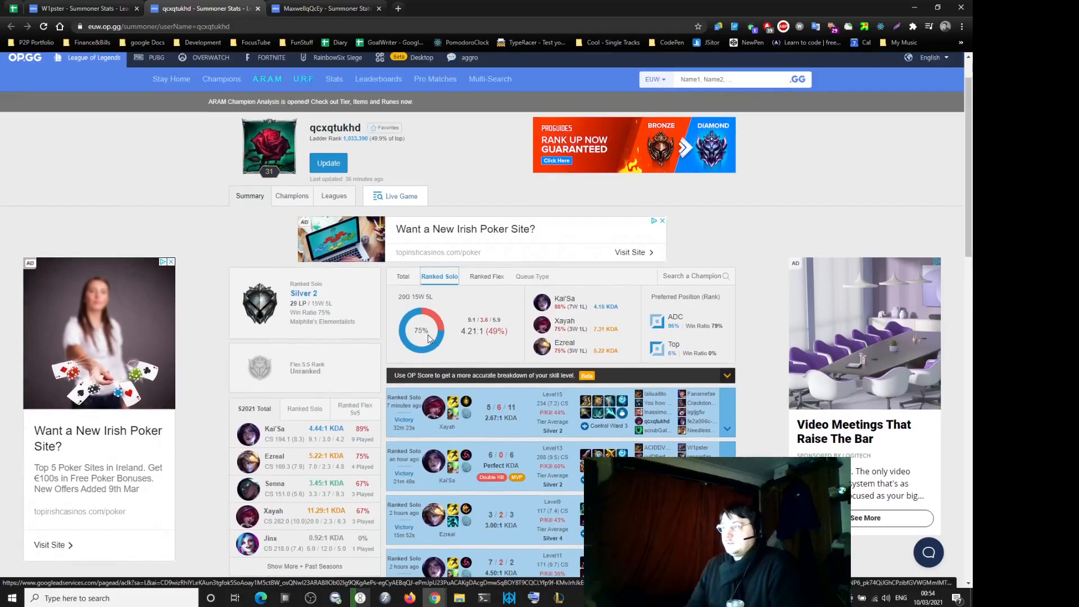
mouse_move(559, 307)
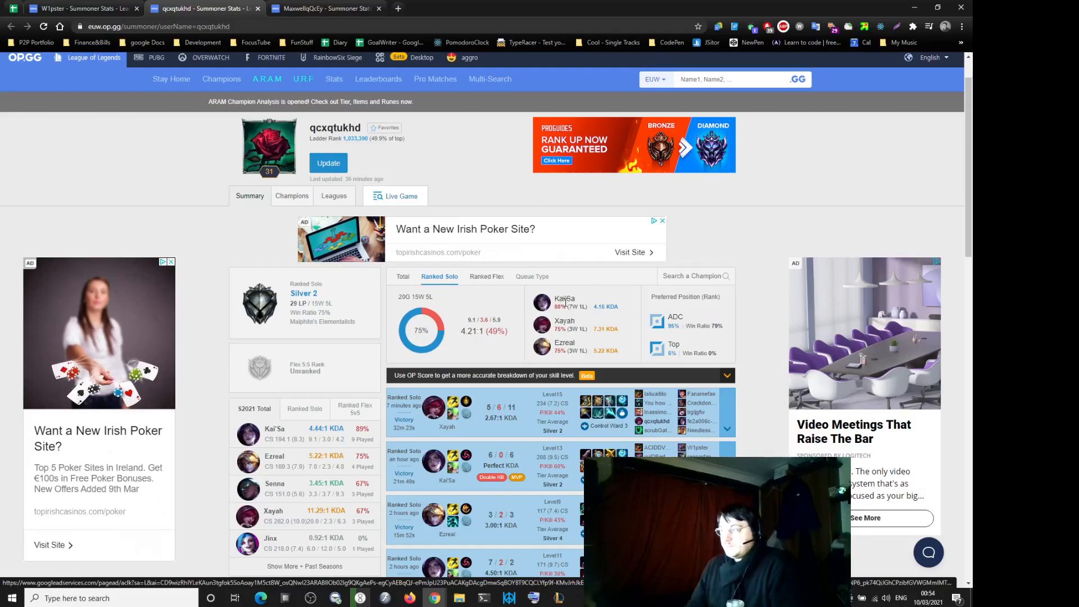
mouse_move(562, 307)
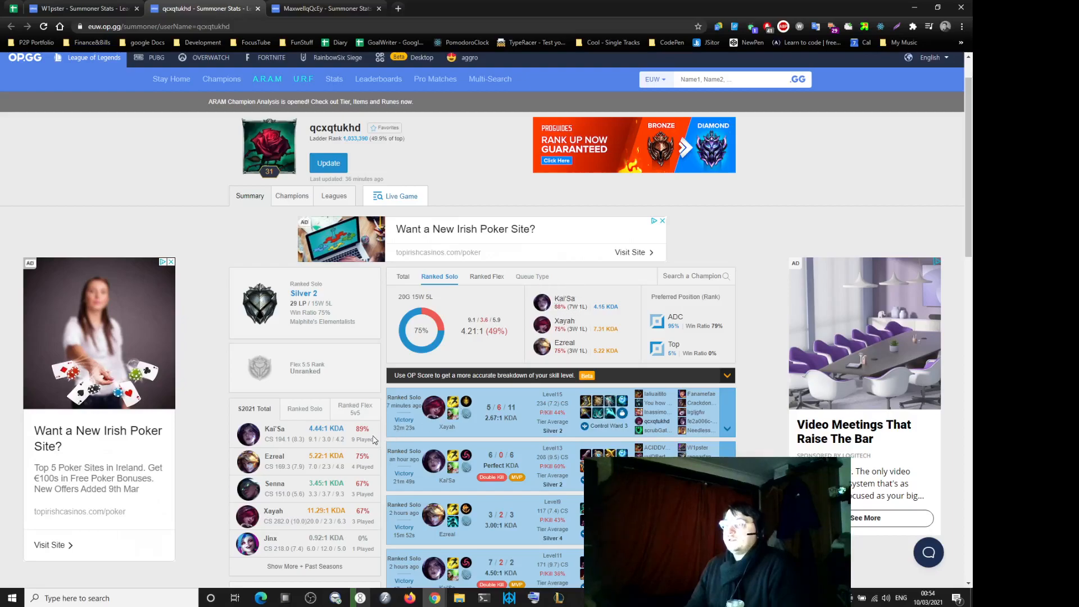
mouse_move(342, 365)
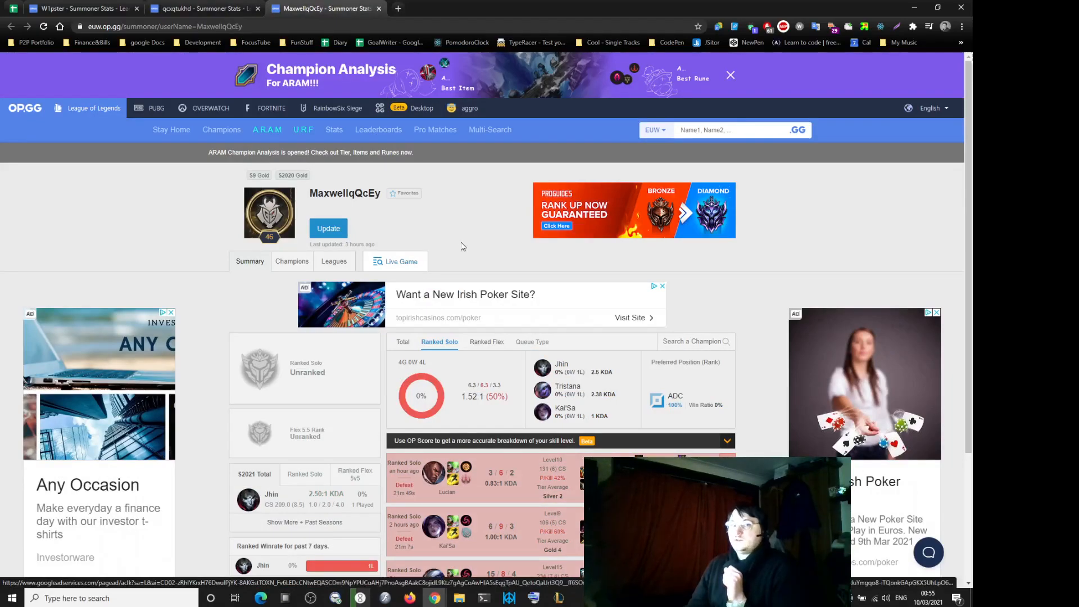
click(198, 9)
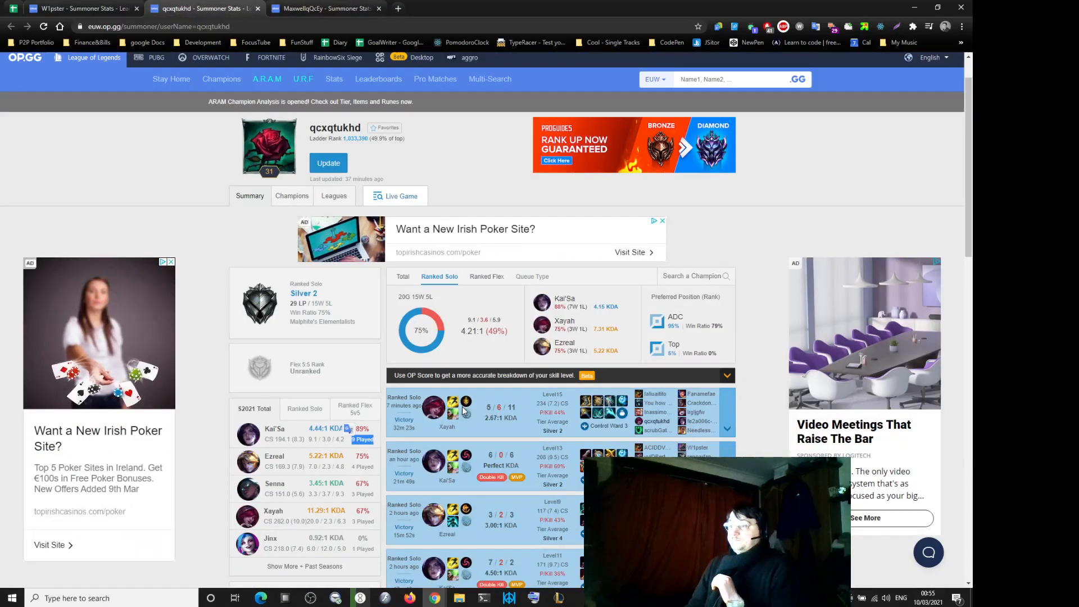
mouse_move(282, 434)
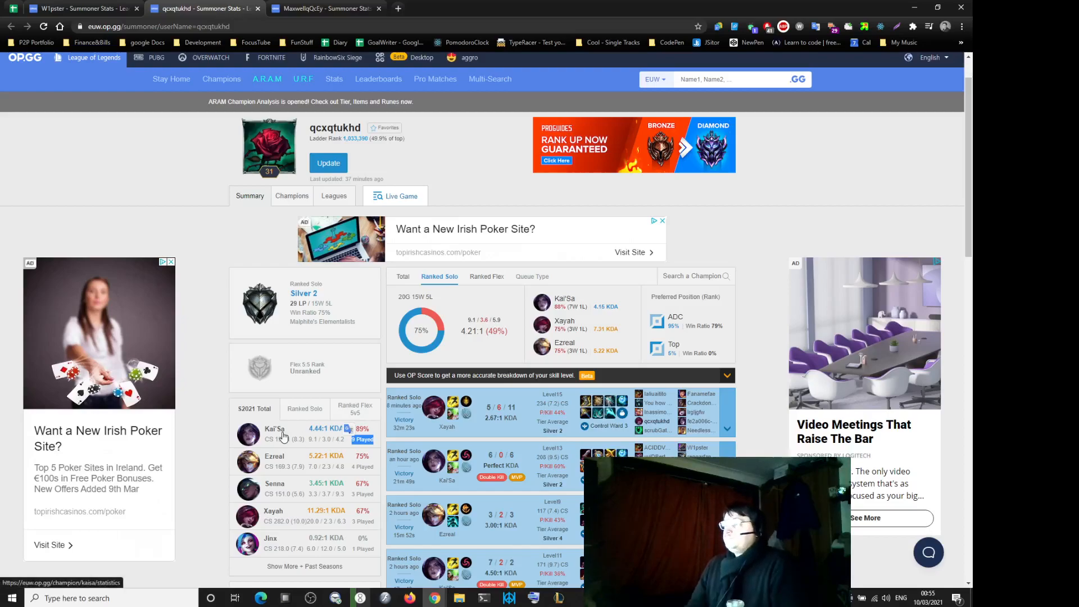